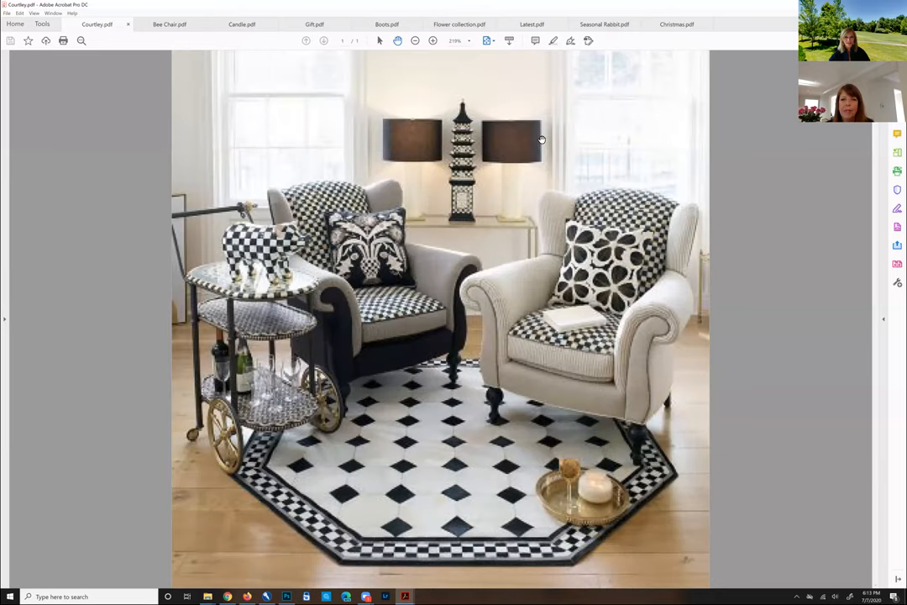
mouse_move(665, 117)
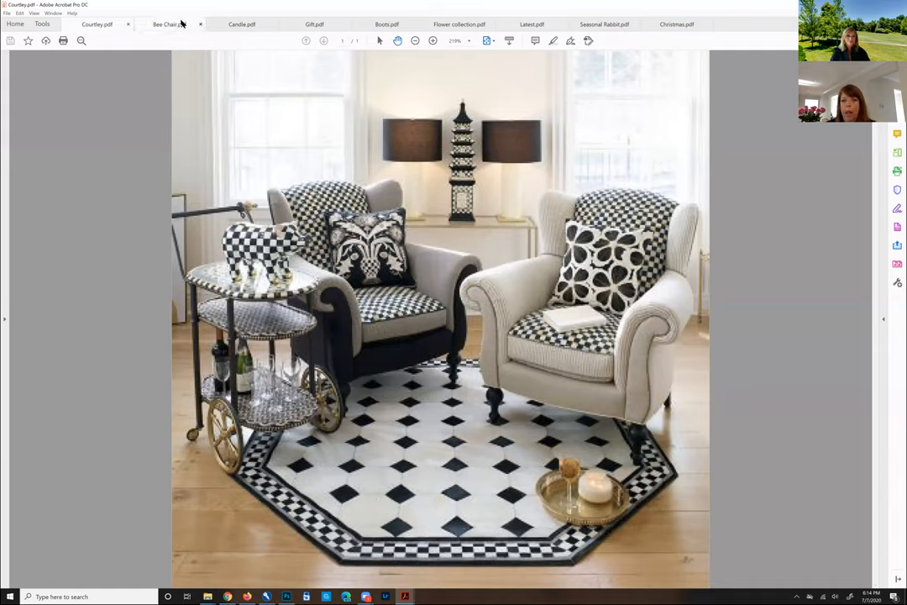
mouse_move(168, 24)
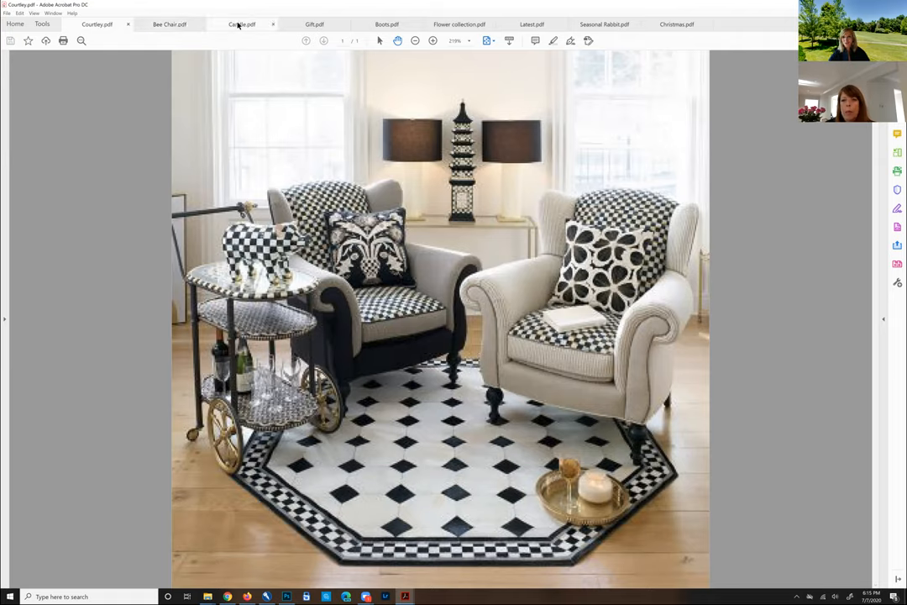
mouse_move(242, 23)
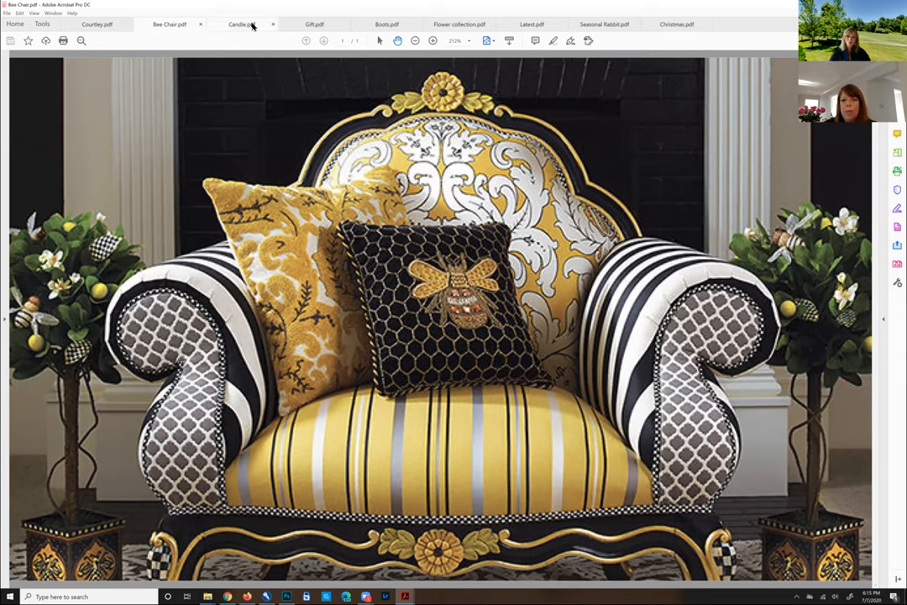
mouse_move(243, 23)
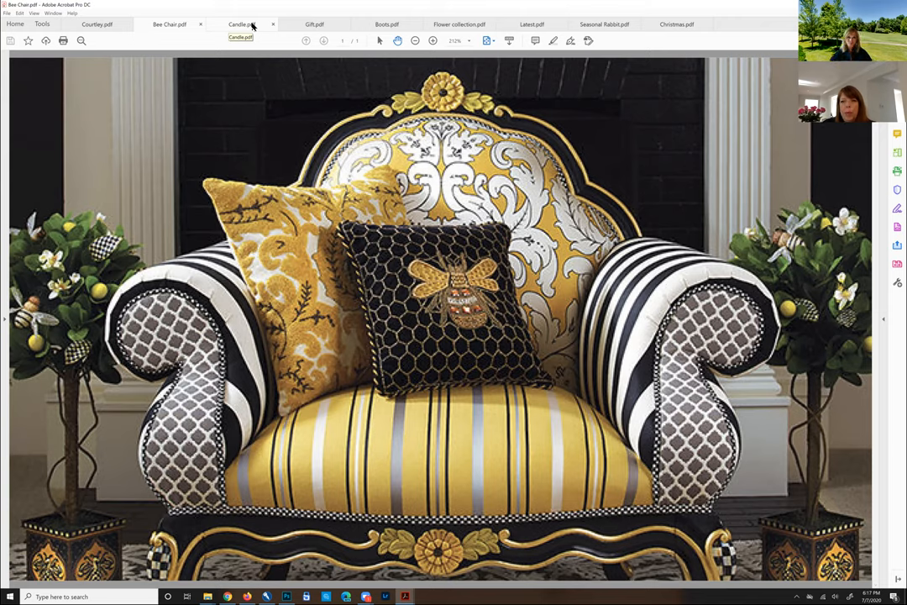
mouse_move(311, 25)
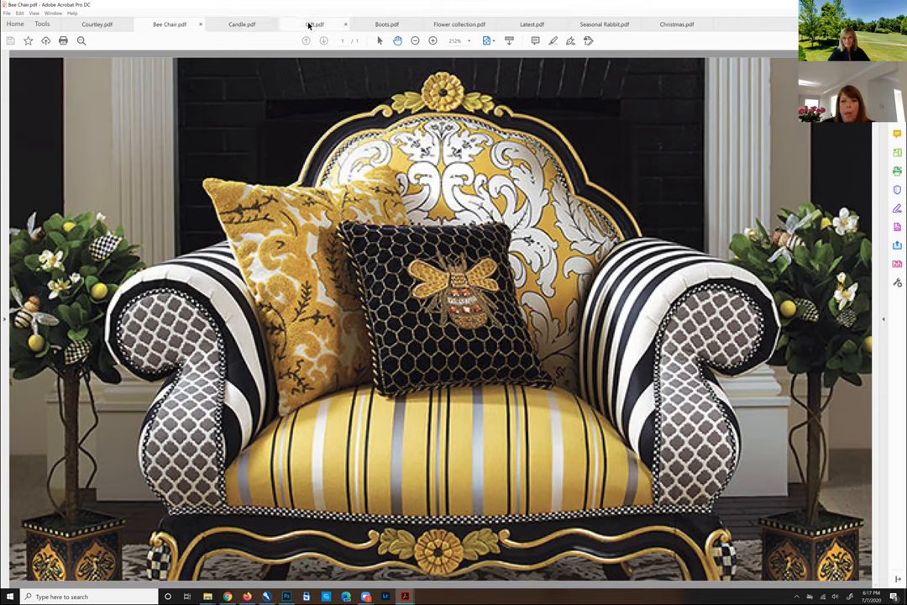
mouse_move(316, 23)
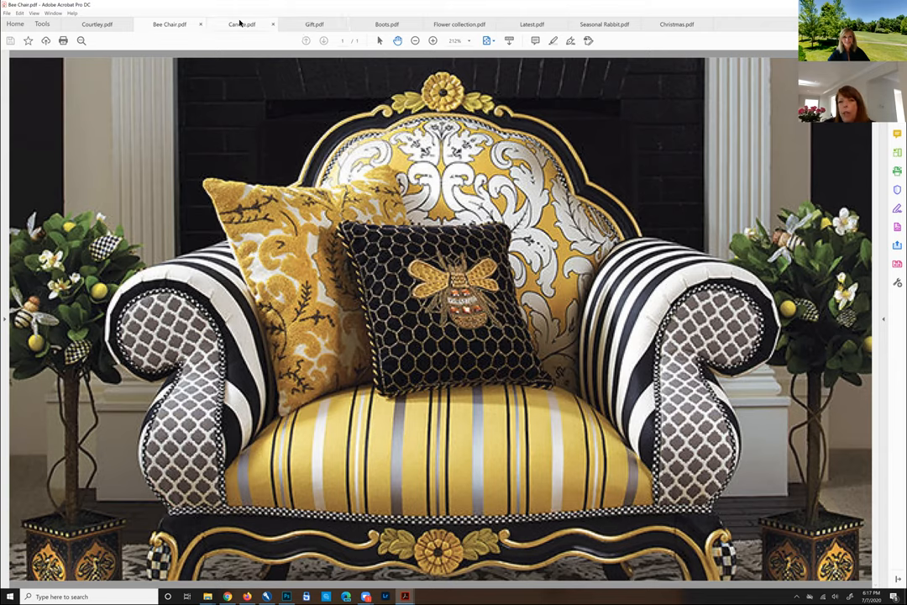
mouse_move(242, 24)
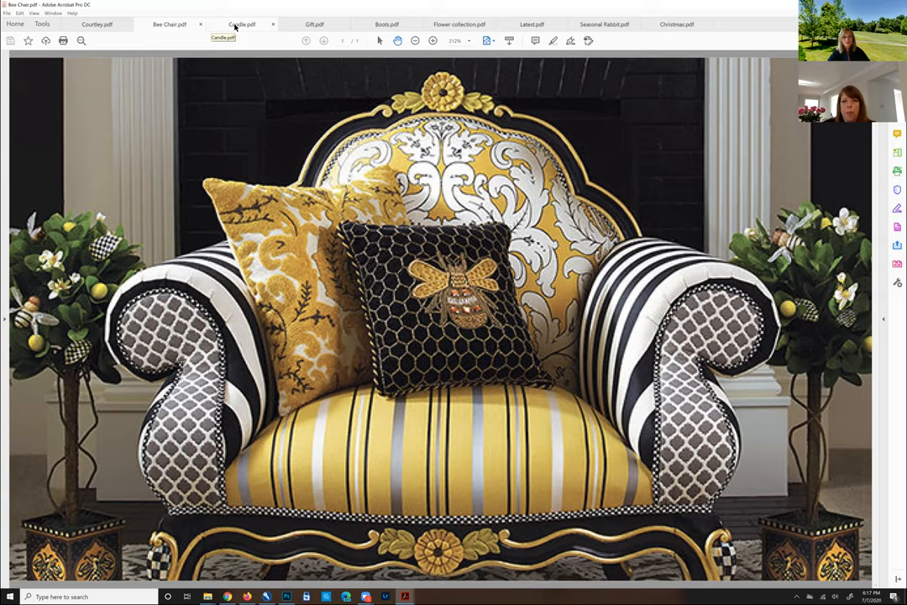
Step: Switch to the Candle.pdf tab showing the black-and-white flower candle holder
left_click(242, 24)
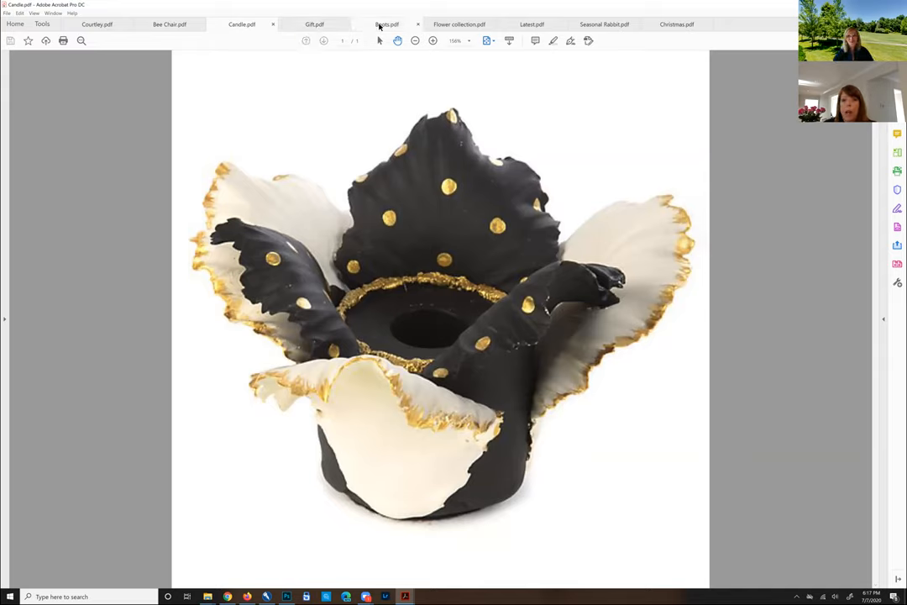
mouse_move(386, 23)
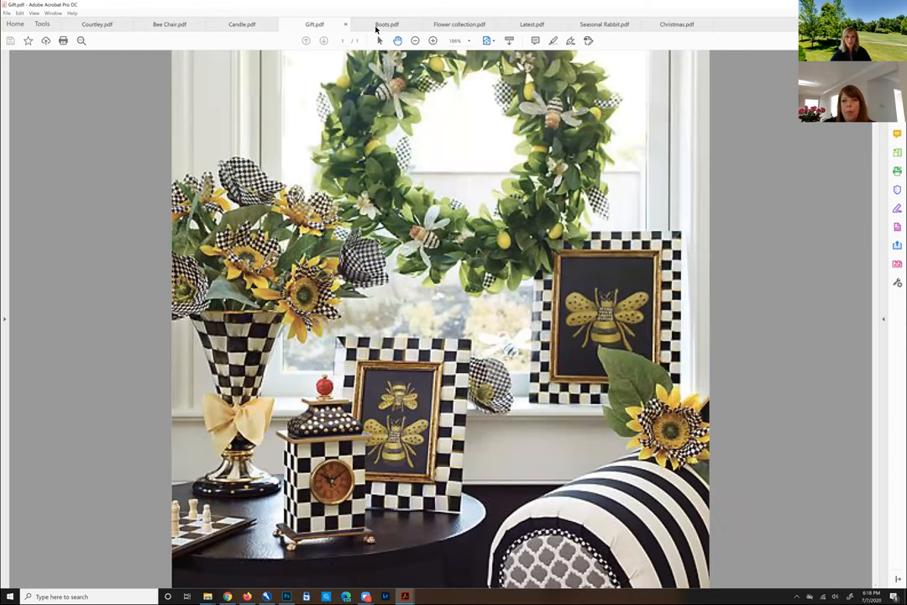
mouse_move(387, 24)
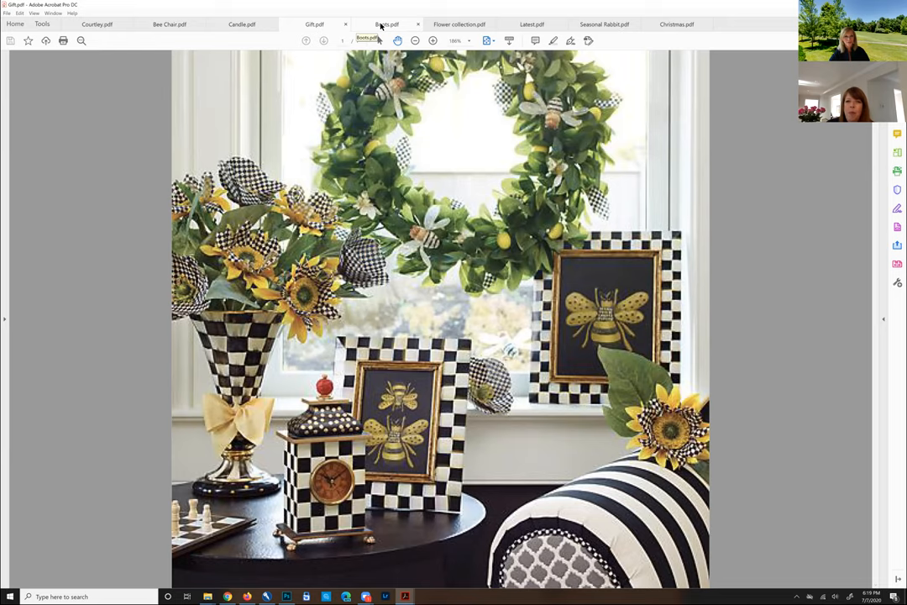
Step: Move on to the next document tab, the Flower collection PDF
left_click(387, 23)
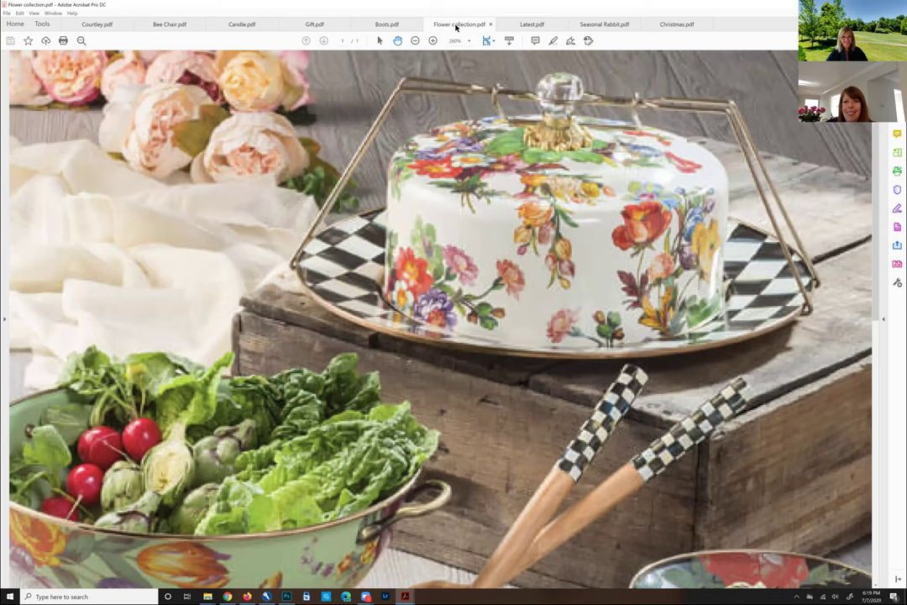
mouse_move(527, 24)
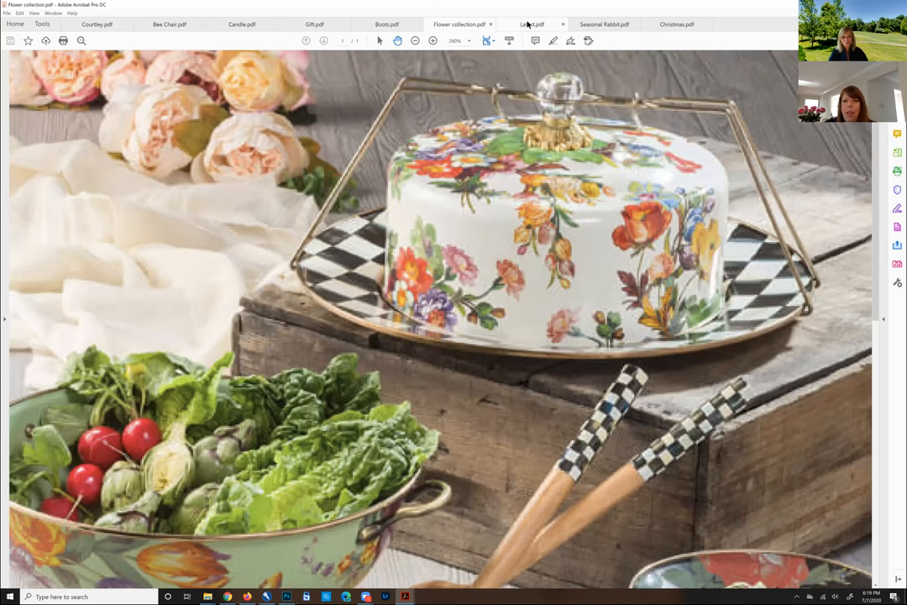
mouse_move(527, 24)
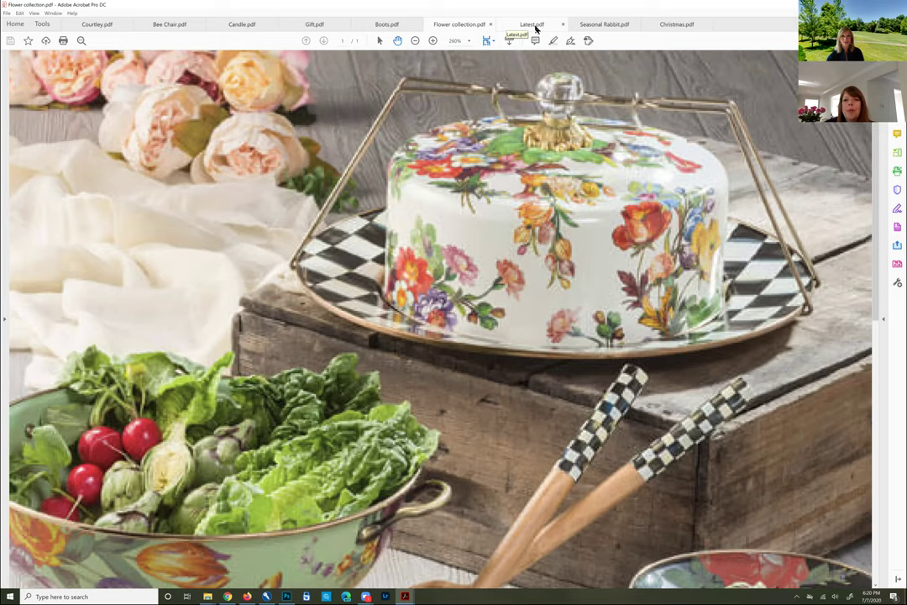
mouse_move(612, 23)
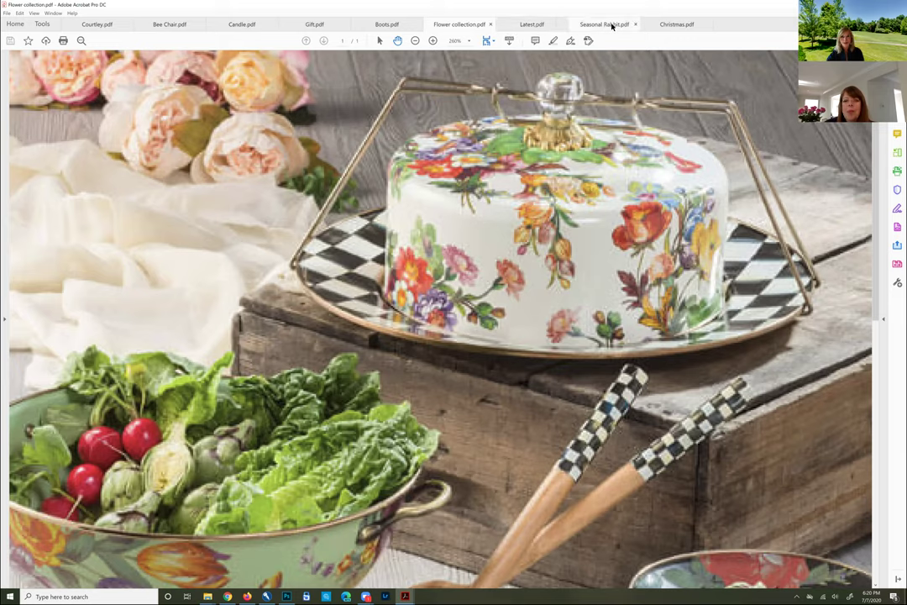
mouse_move(605, 24)
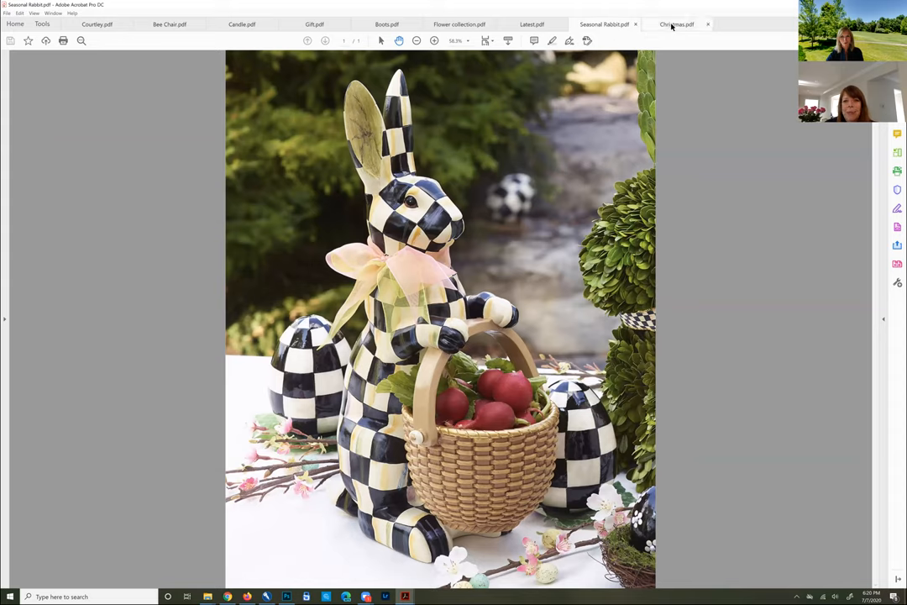
mouse_move(675, 24)
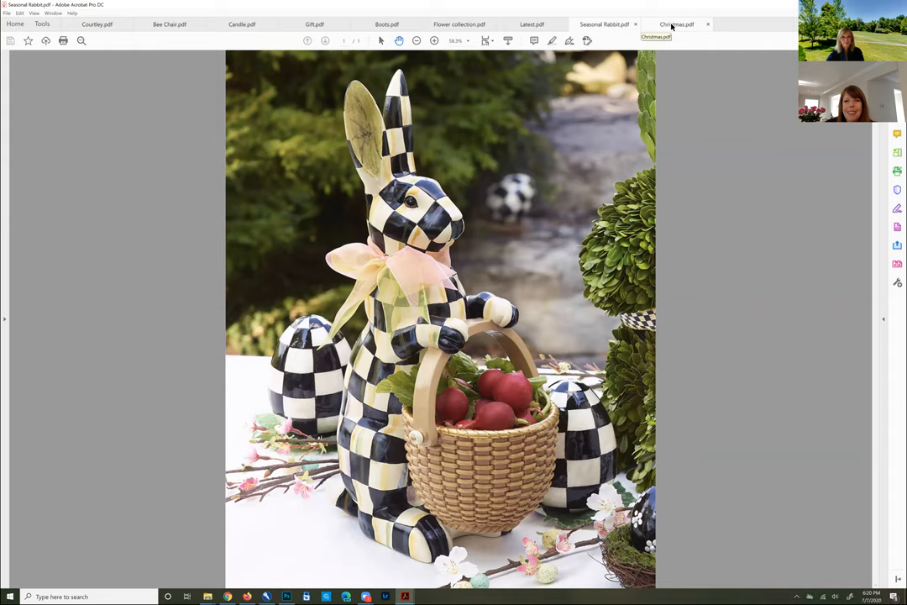